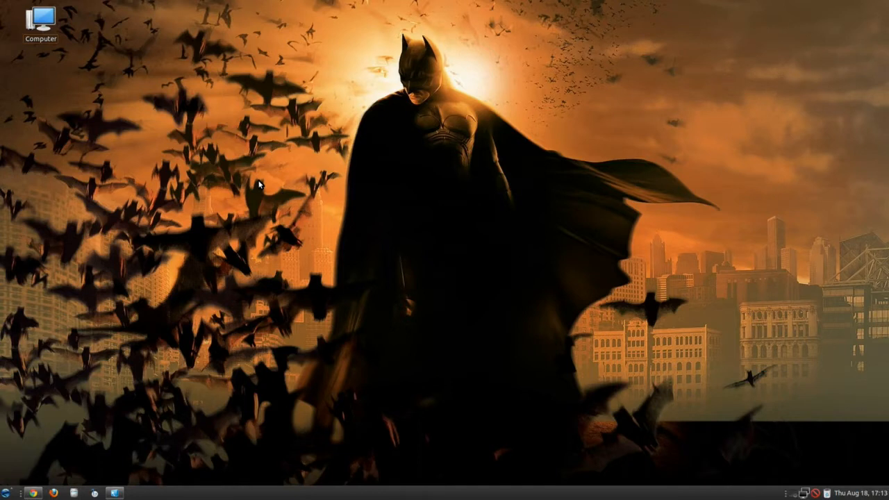
pyautogui.moveTo(262, 183)
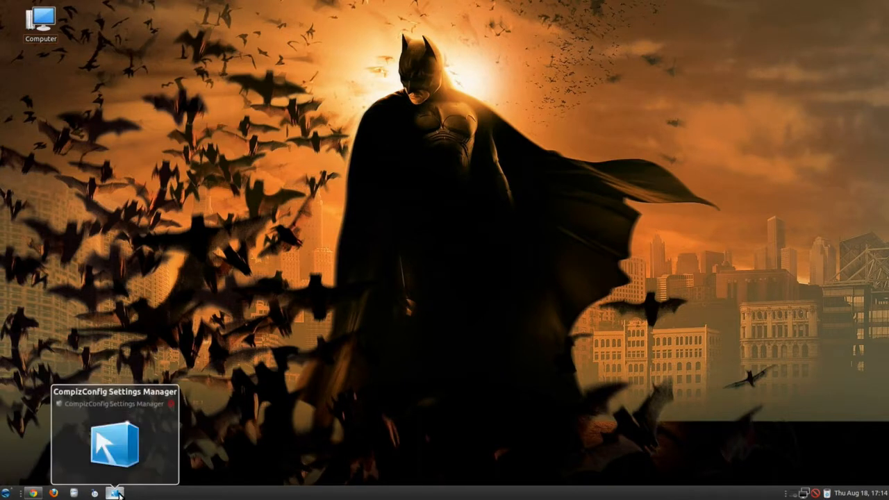
# Step: Restore the CCSM window and bring the Desktop and Effects plugin sections into view
pyautogui.click(114, 493)
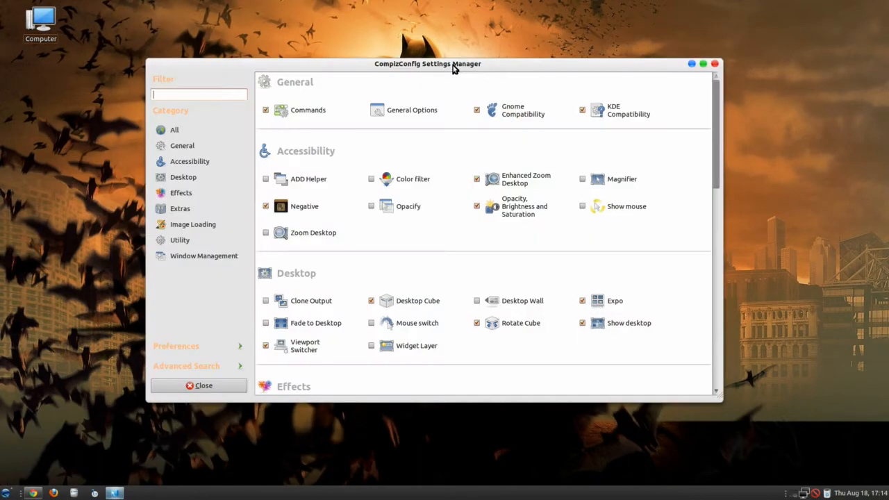
pyautogui.moveTo(455, 137)
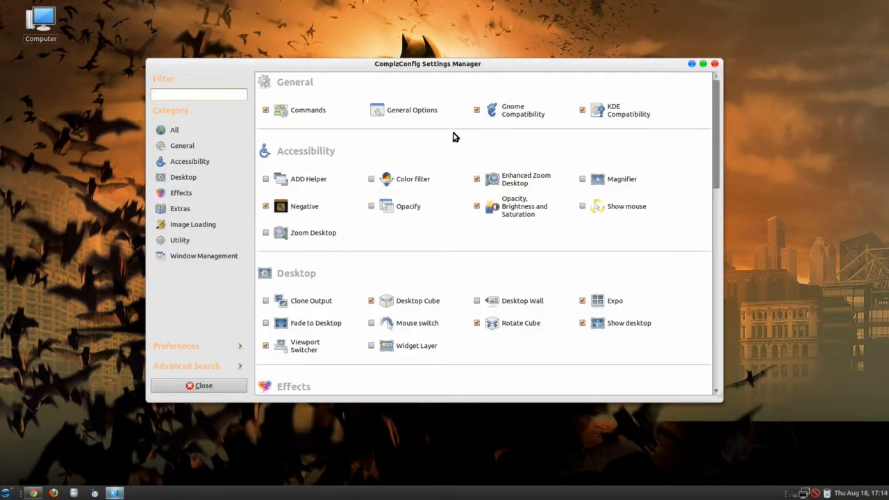
pyautogui.moveTo(465, 145)
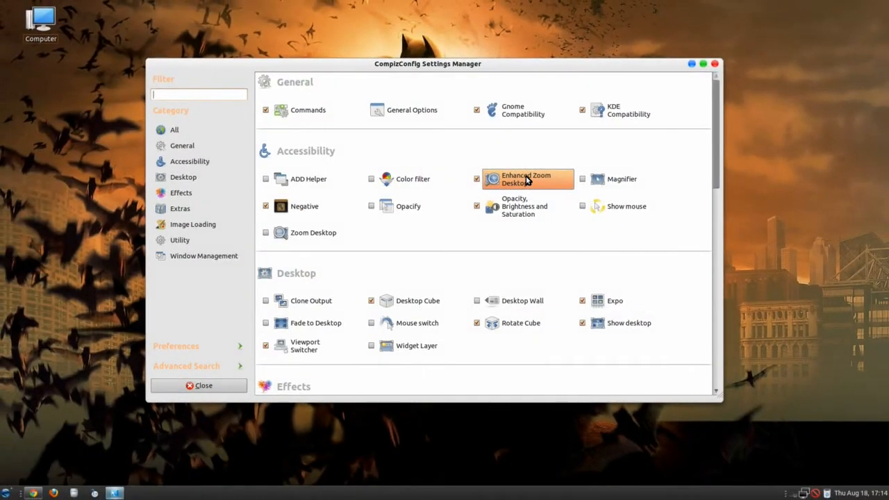
pyautogui.moveTo(527, 206)
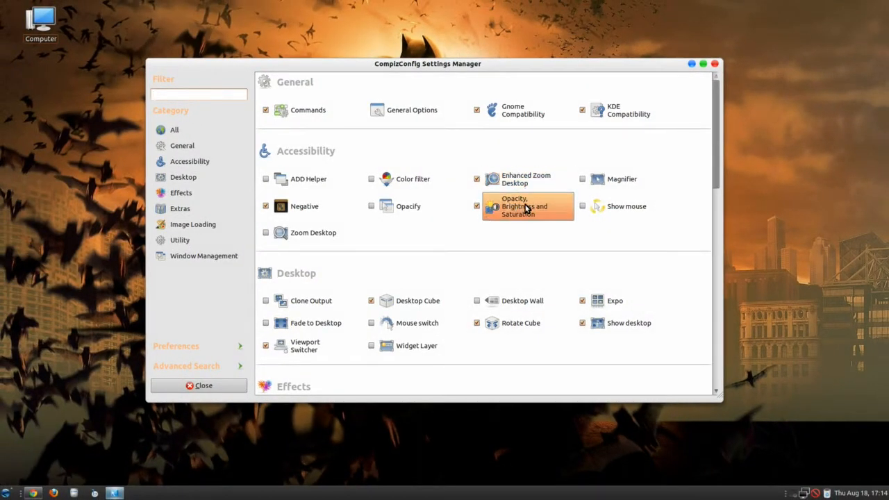
pyautogui.moveTo(526, 208)
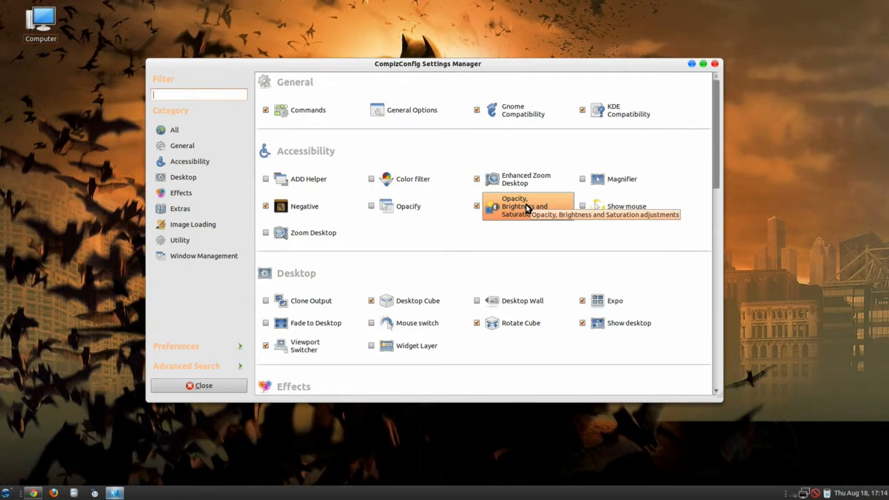
pyautogui.moveTo(546, 210)
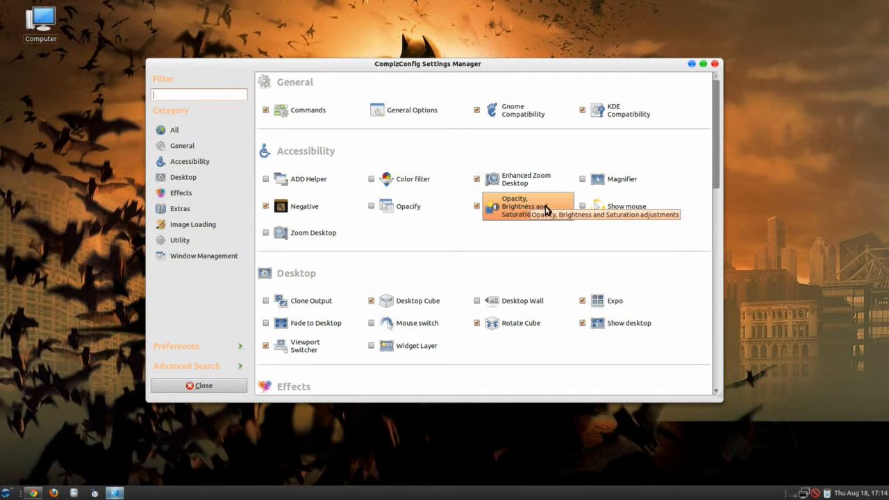
pyautogui.scroll(-3)
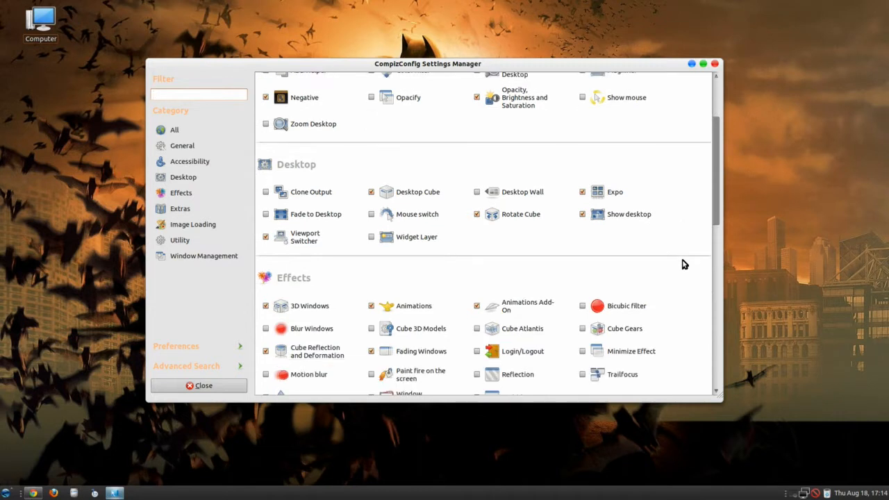
pyautogui.moveTo(438, 207)
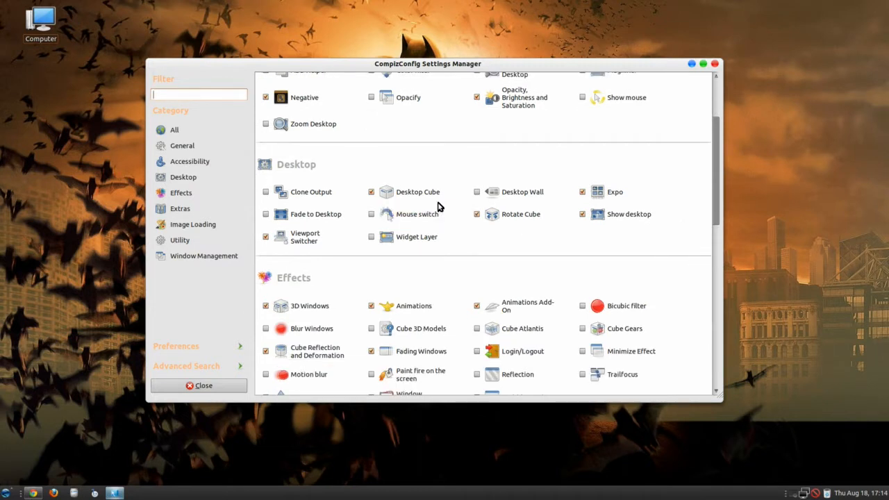
pyautogui.moveTo(455, 209)
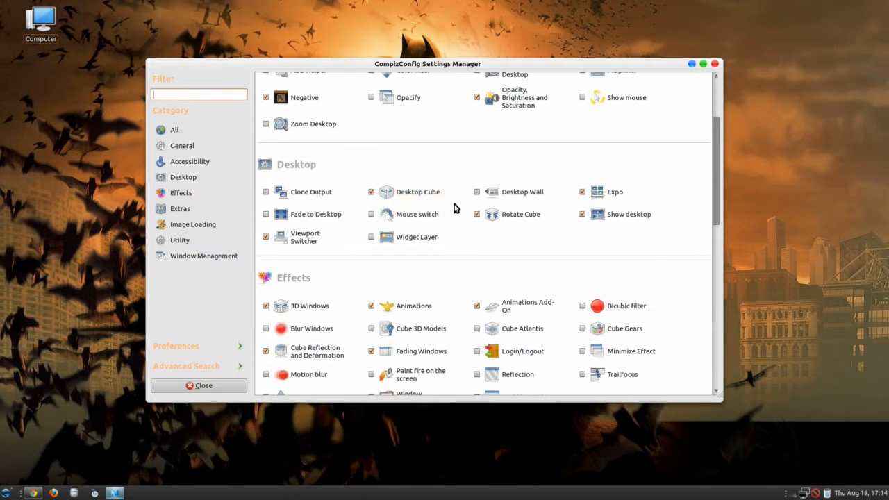
pyautogui.click(309, 305)
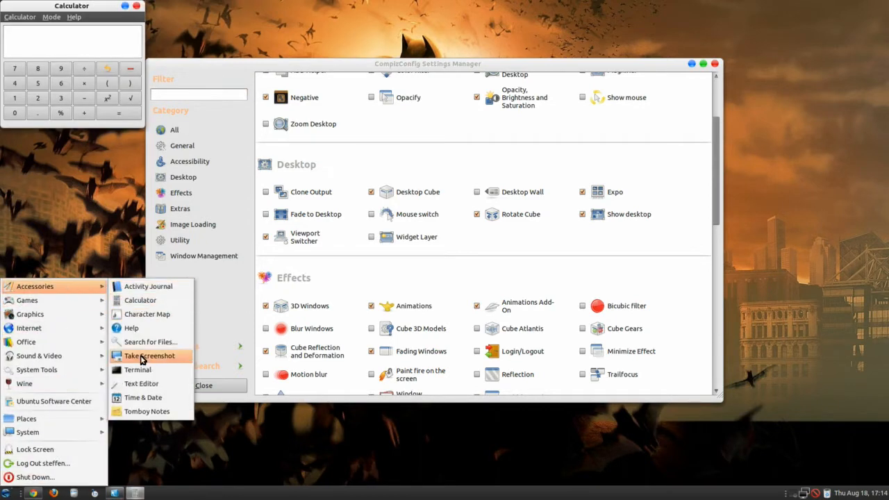
pyautogui.click(137, 369)
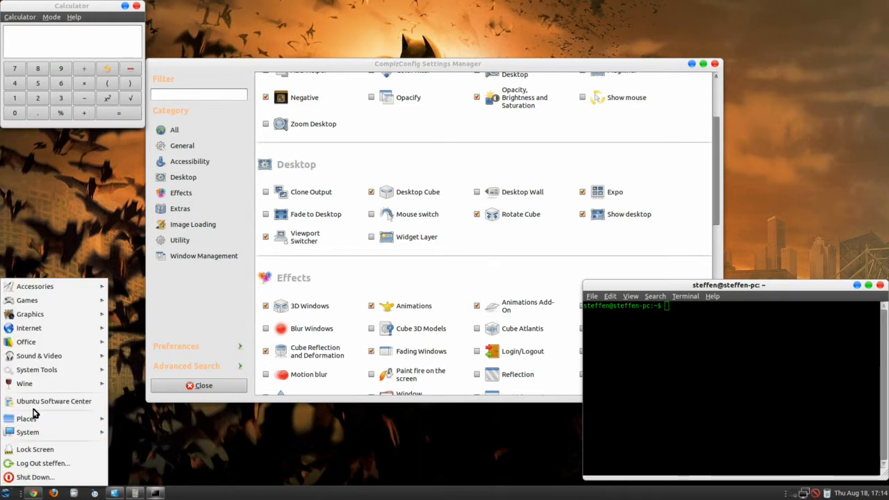
pyautogui.moveTo(36, 370)
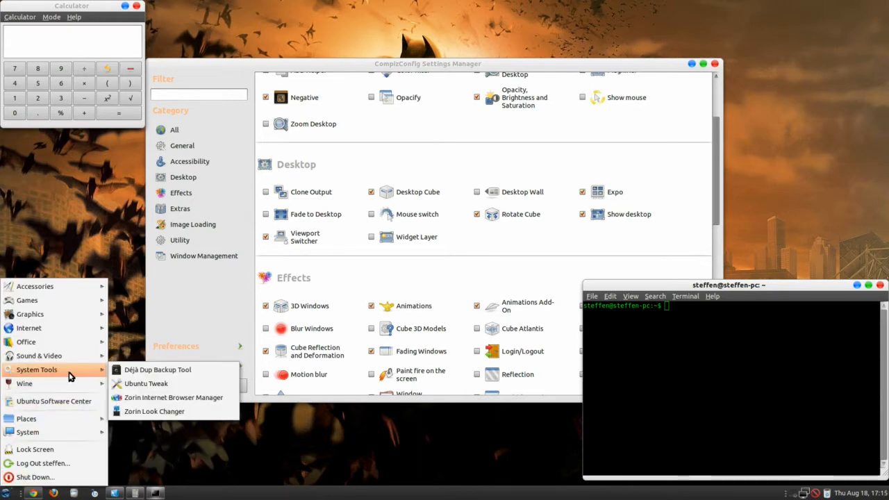
pyautogui.click(146, 383)
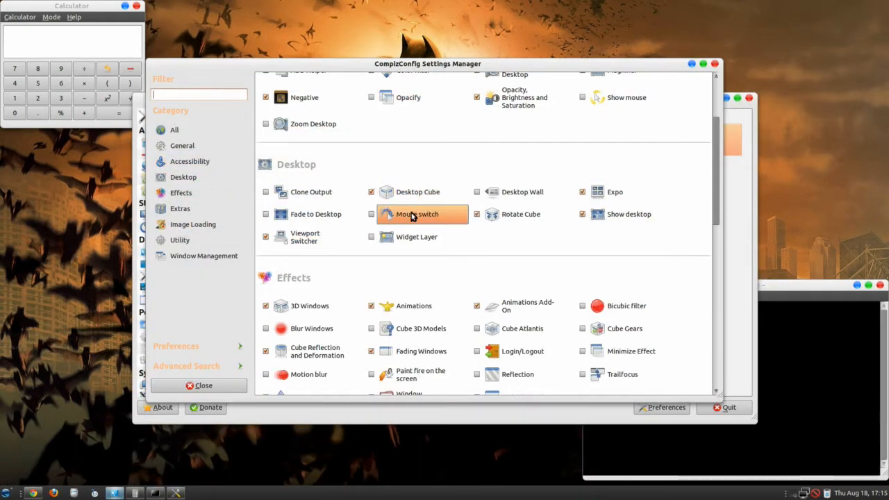
pyautogui.moveTo(52, 257)
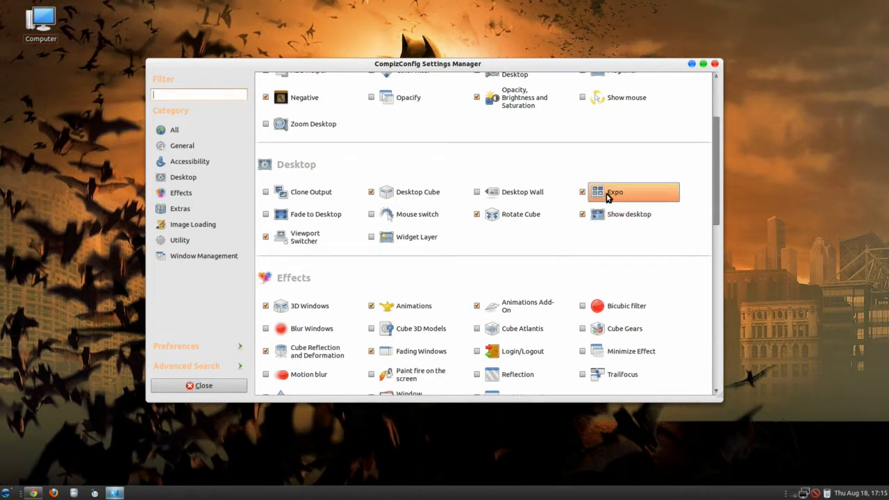
pyautogui.moveTo(614, 192)
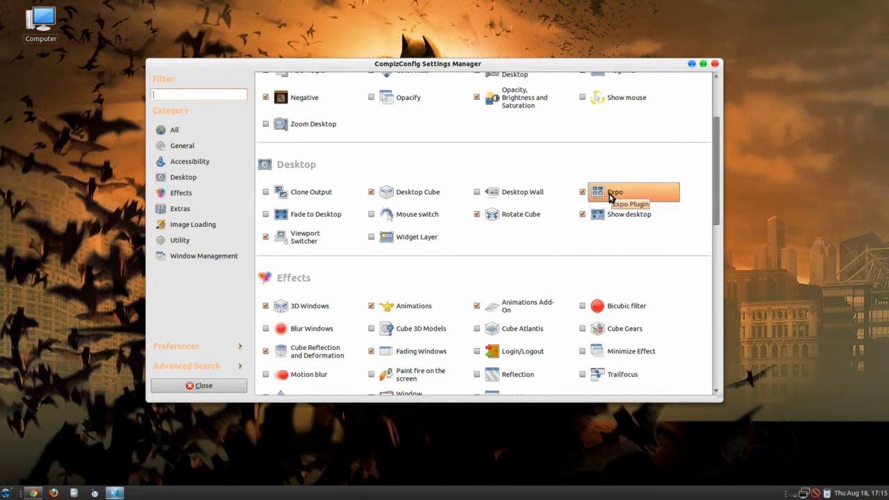
# Step: Review the Expo plugin's Appearance options, then return to its Bindings
pyautogui.click(615, 191)
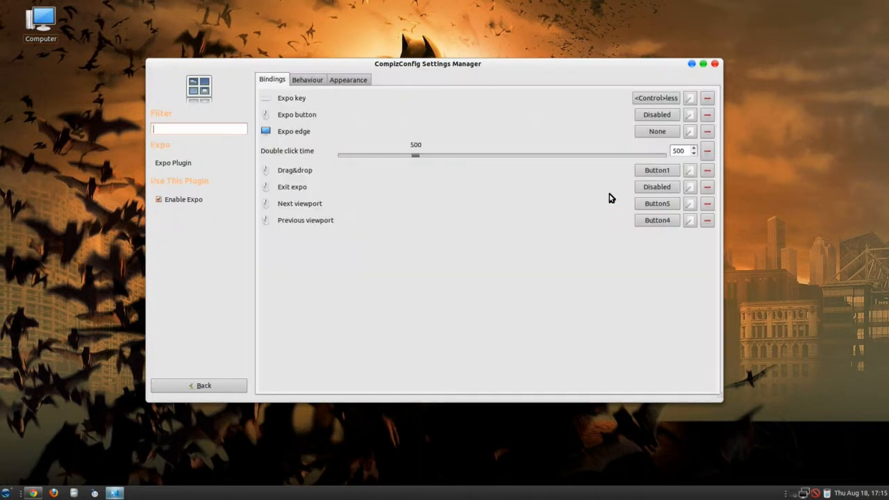
pyautogui.moveTo(656, 204)
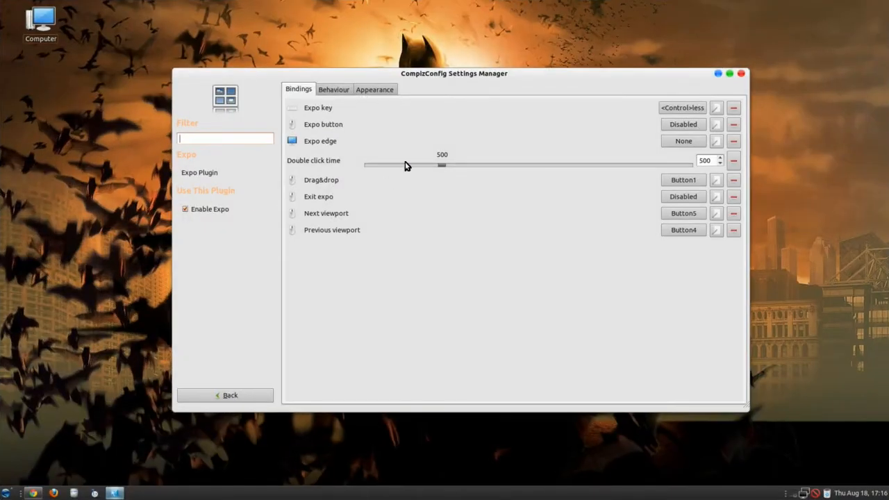
pyautogui.moveTo(379, 154)
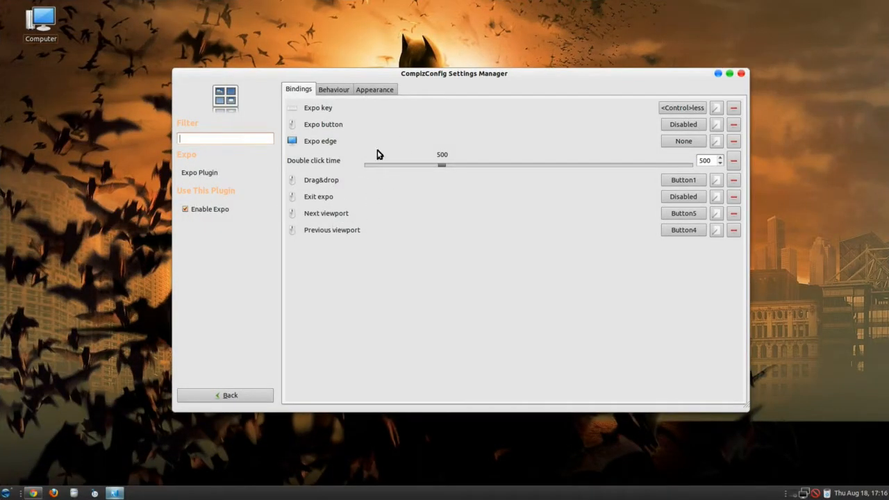
pyautogui.click(374, 88)
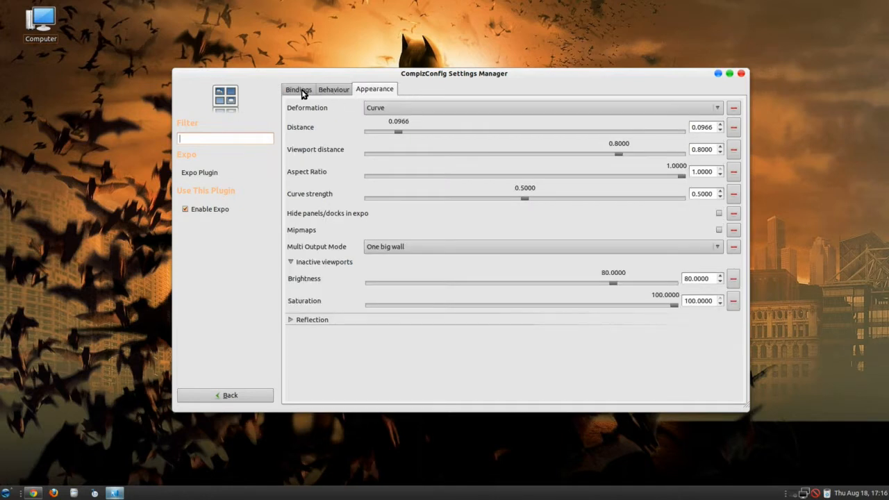
pyautogui.click(298, 89)
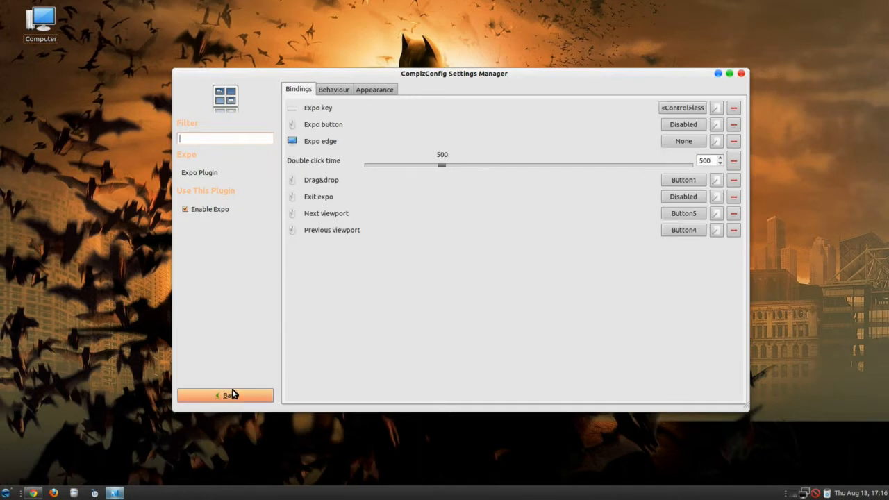
# Step: Show the Animations plugin's Close Animation list, where every window type uses None
pyautogui.click(225, 395)
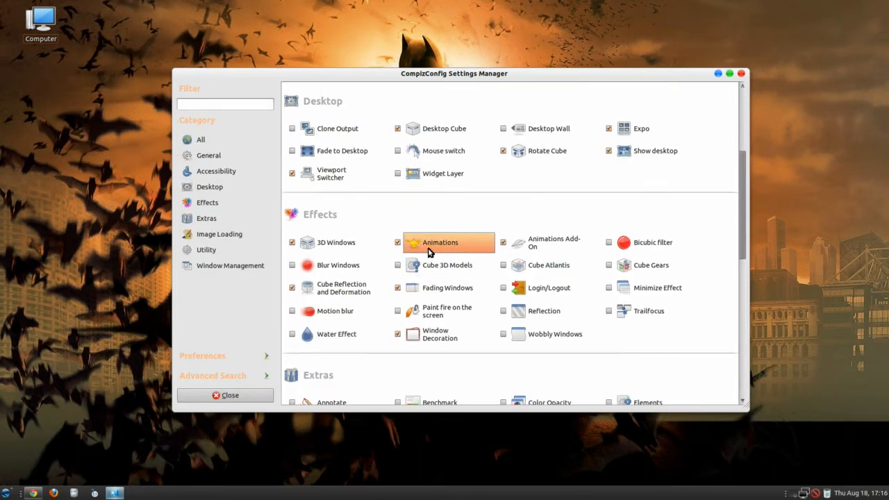
pyautogui.moveTo(554, 242)
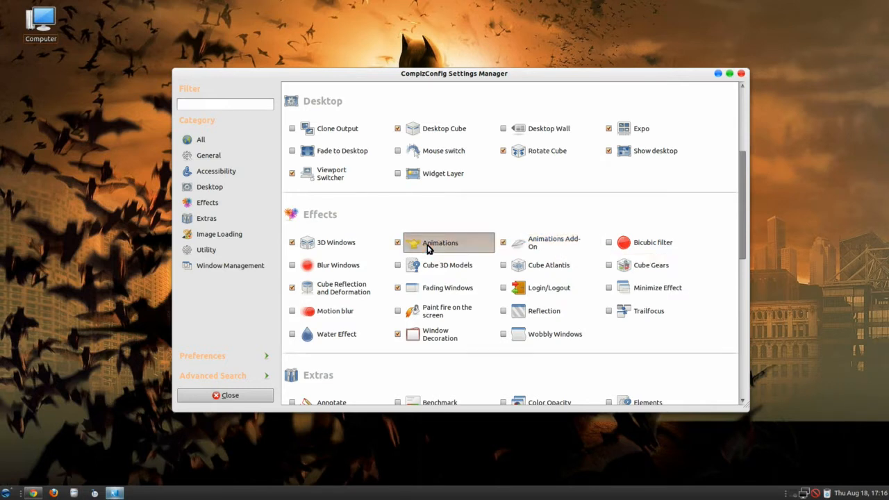
pyautogui.click(439, 243)
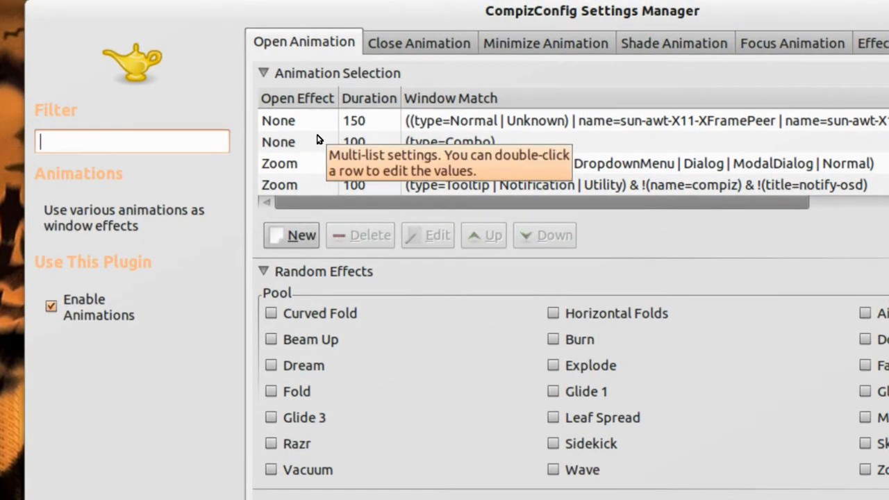
pyautogui.click(132, 141)
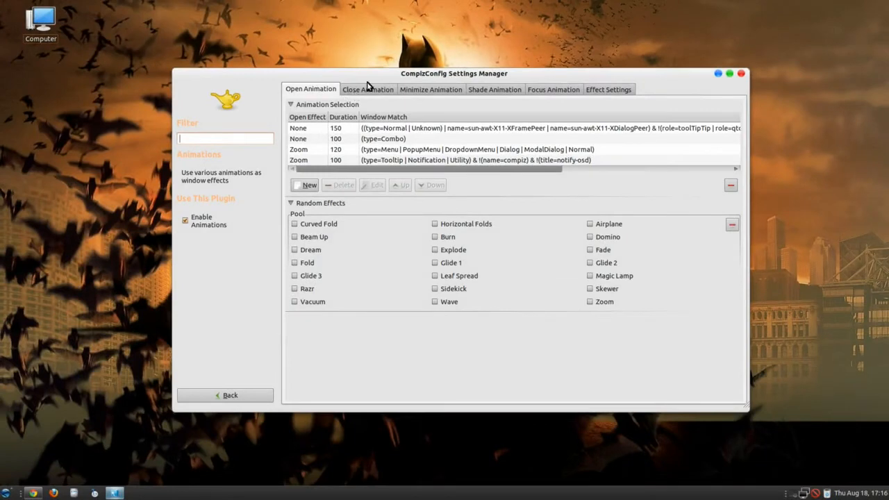
pyautogui.click(367, 89)
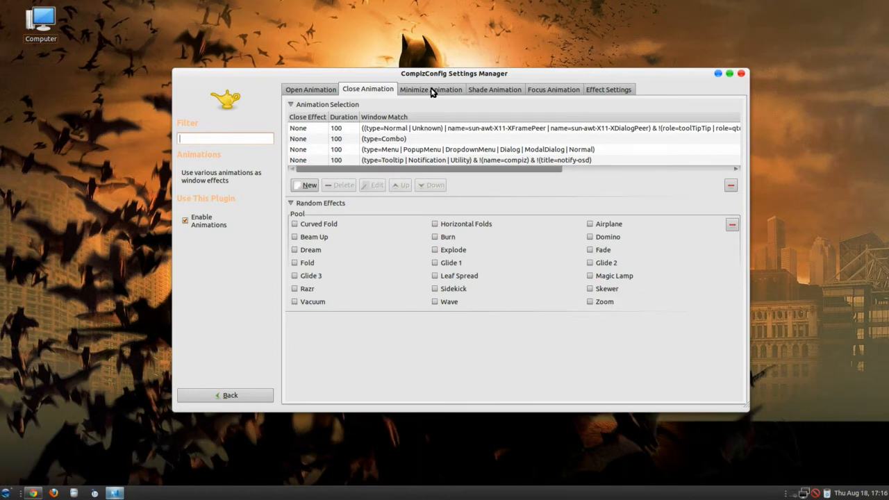
# Step: Preview the Magic Lamp minimize animation, then show the Shade Animation settings using Roll Up
pyautogui.click(430, 89)
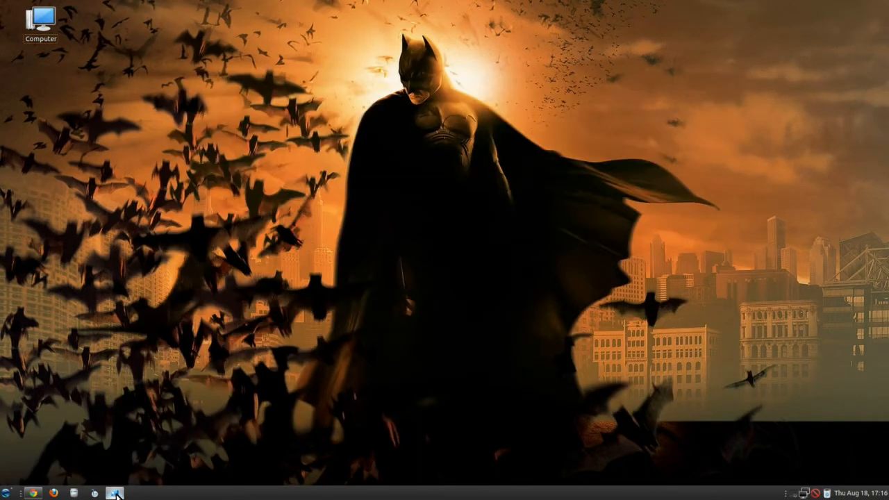
pyautogui.click(115, 493)
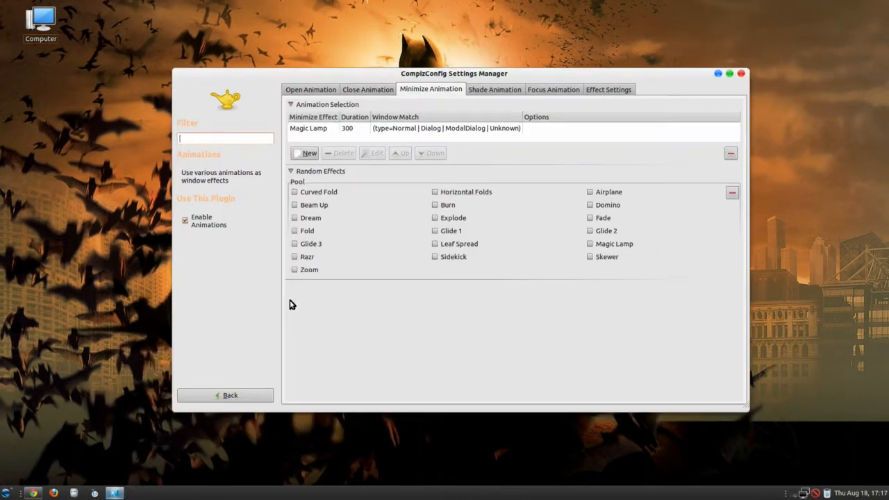
pyautogui.click(377, 152)
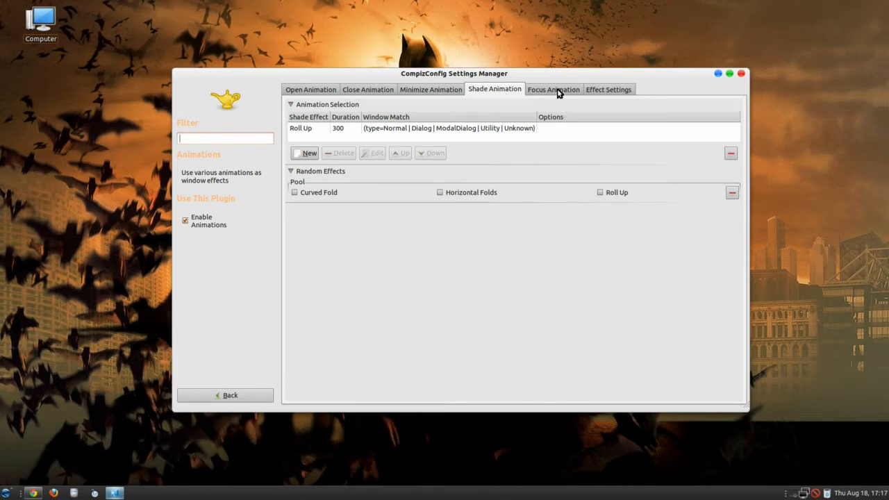
# Step: Inspect the Dodge focus animation's 250 duration without changing it
pyautogui.click(553, 89)
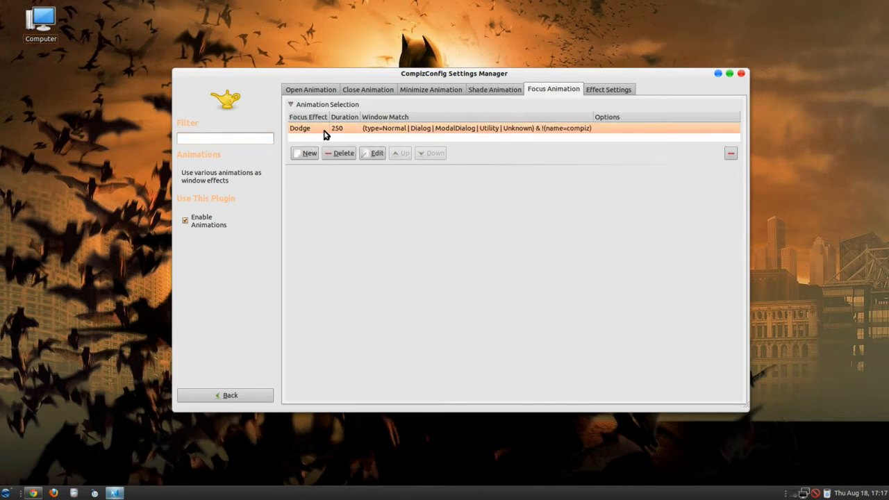
pyautogui.click(377, 152)
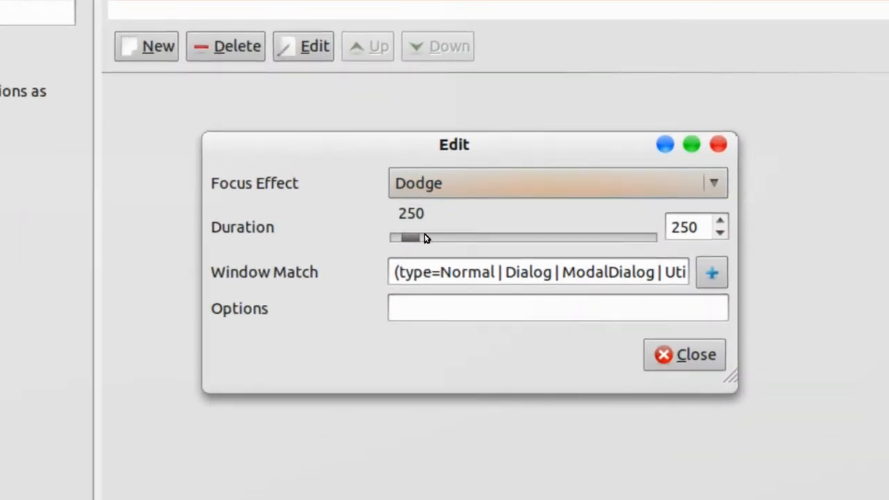
pyautogui.click(684, 354)
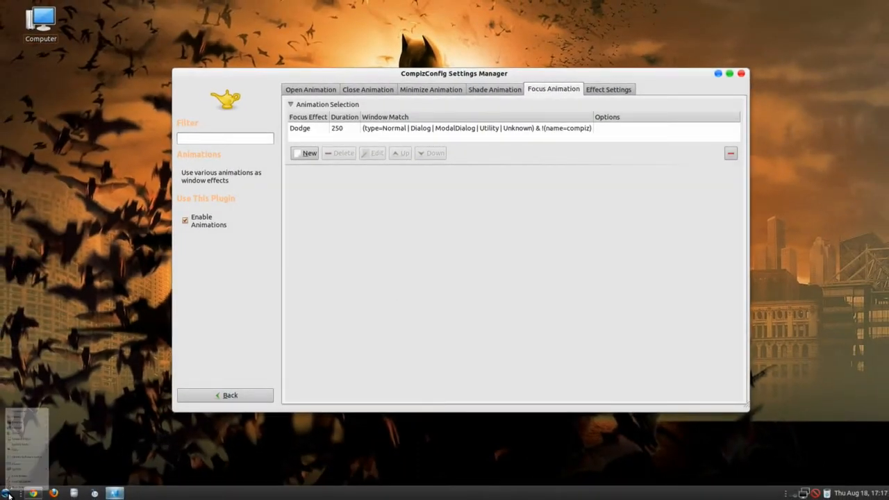
# Step: Demo the Dodge focus effect by moving Calculator onto a terminal, then close both windows
pyautogui.click(7, 493)
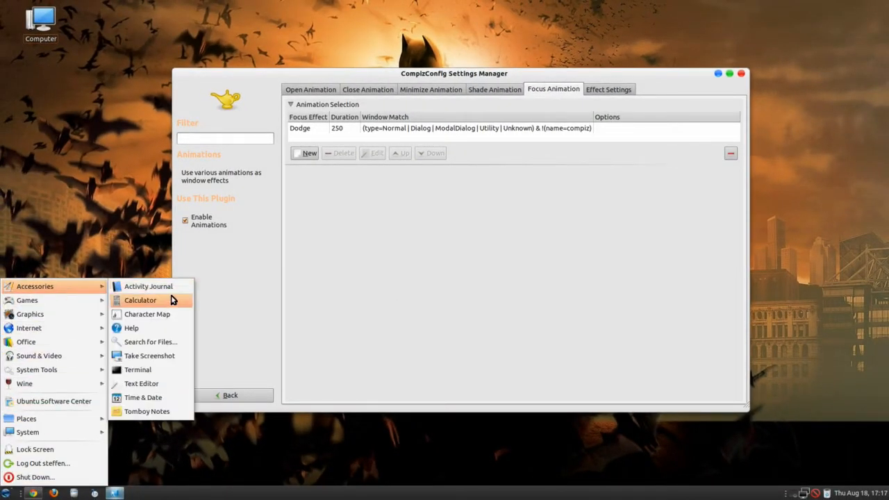
pyautogui.click(141, 300)
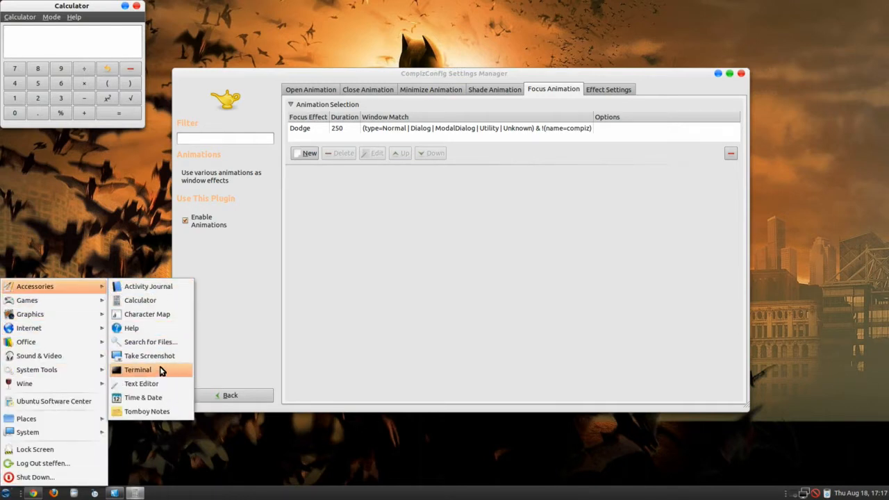
pyautogui.click(137, 369)
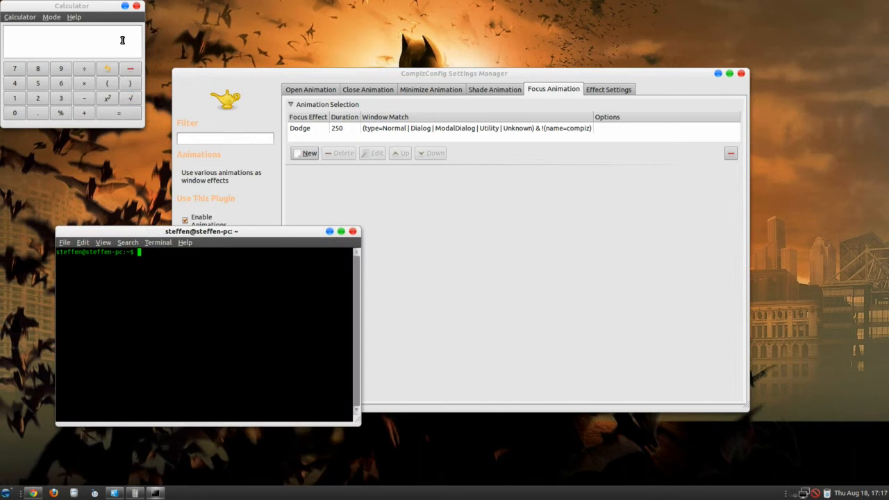
pyautogui.moveTo(71, 6); pyautogui.dragTo(153, 157)
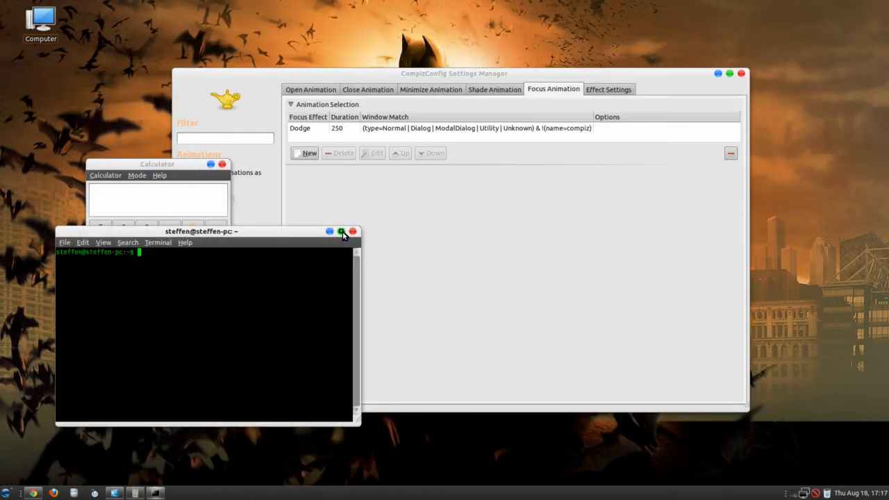
pyautogui.click(351, 231)
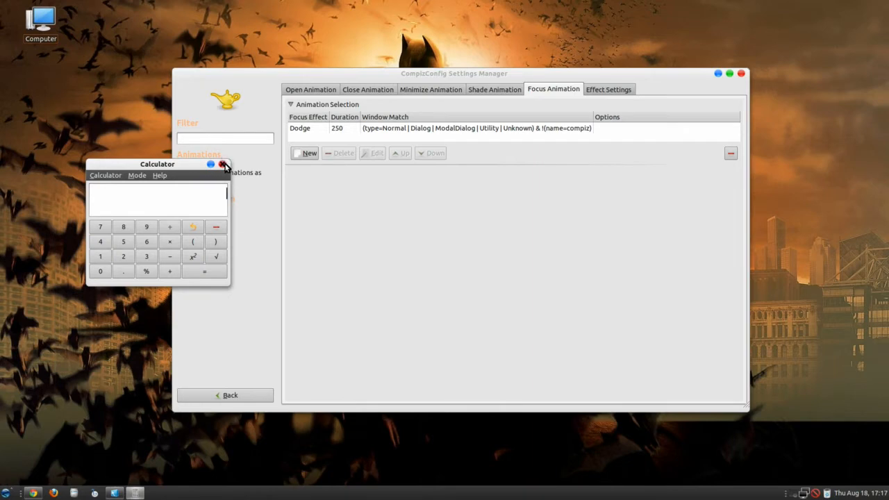
pyautogui.click(224, 164)
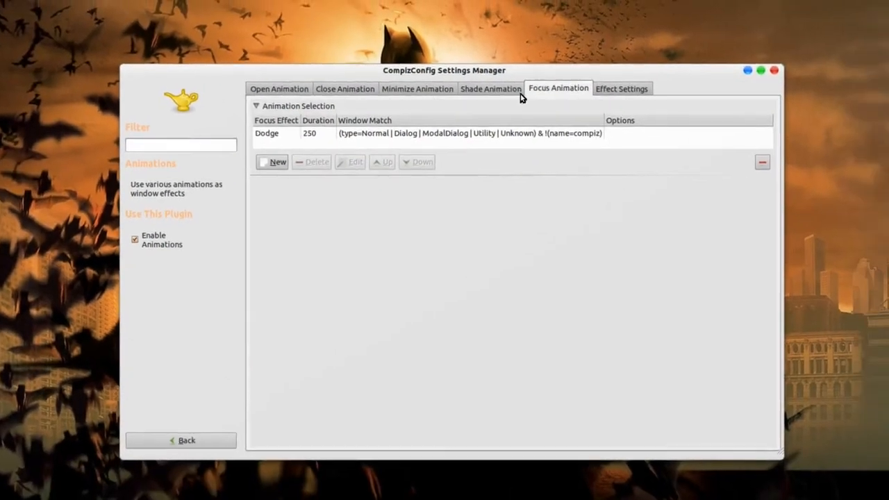
# Step: Show the Animations Effect Settings, including the 0.5 Dodge gap ratio
pyautogui.click(490, 88)
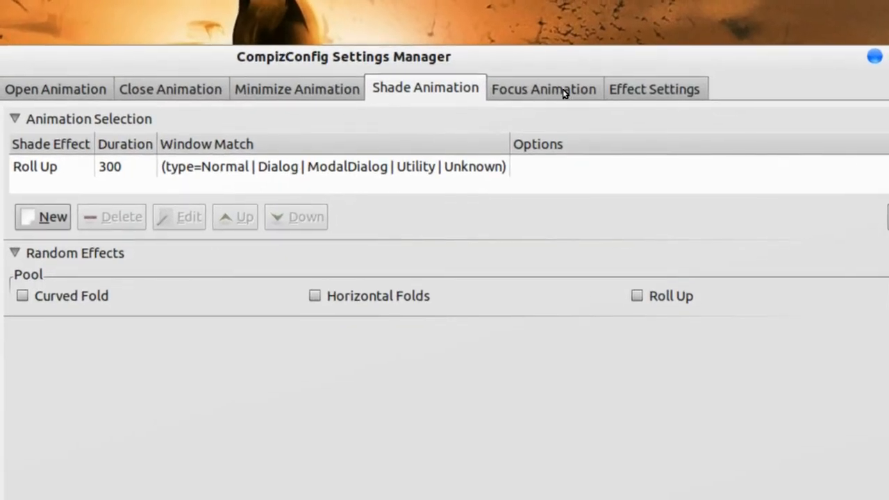
pyautogui.click(544, 89)
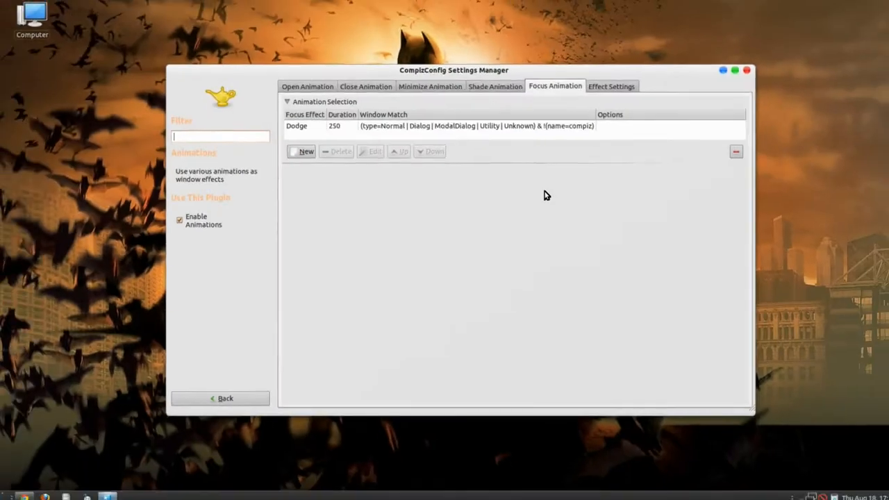
pyautogui.click(611, 86)
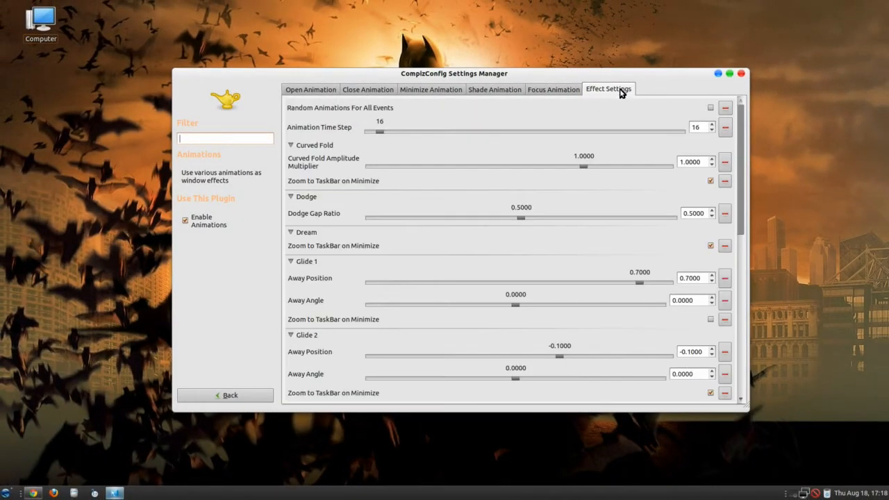
pyautogui.moveTo(556, 179)
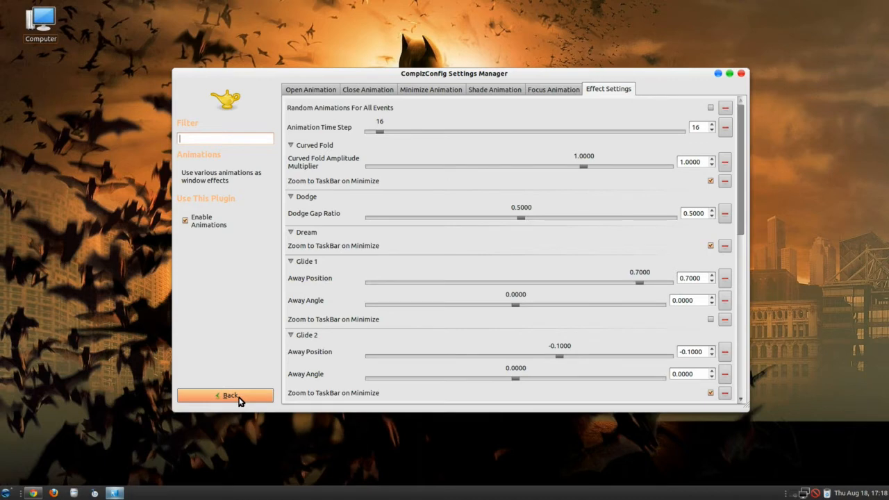
# Step: Set the Cube Reflection and Deformation plugin's deformation to Cylinder
pyautogui.click(225, 395)
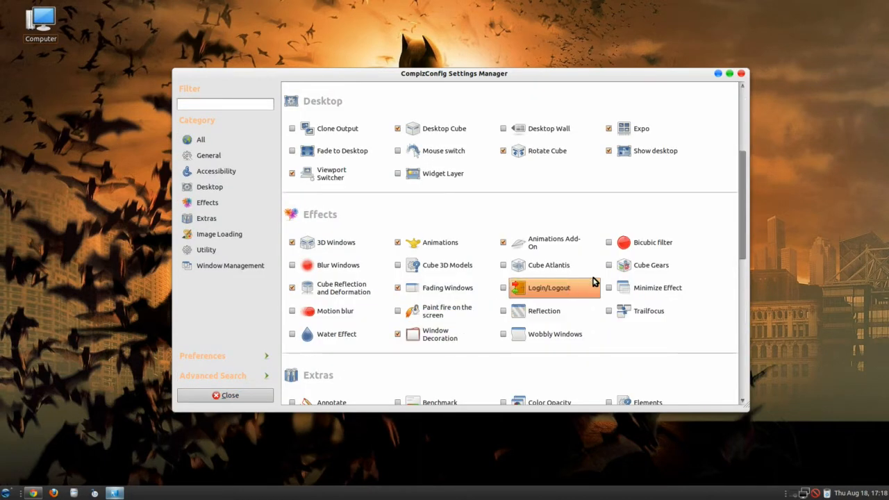
pyautogui.scroll(-3)
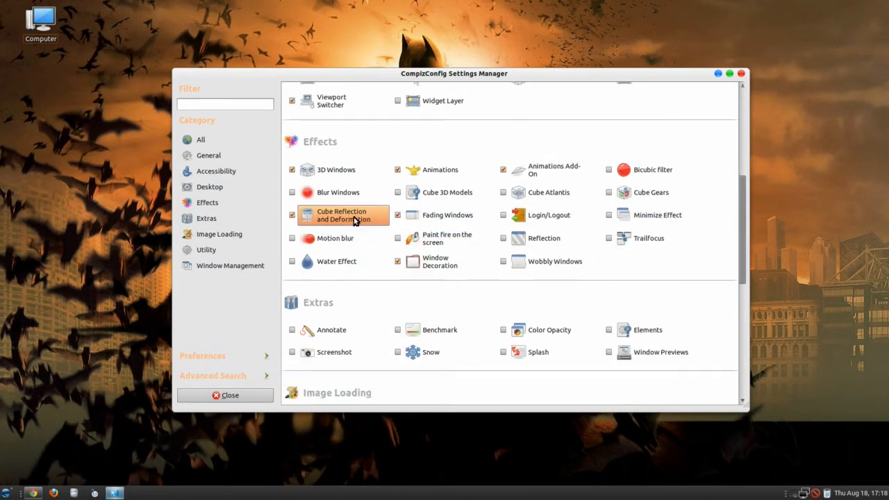
pyautogui.click(341, 215)
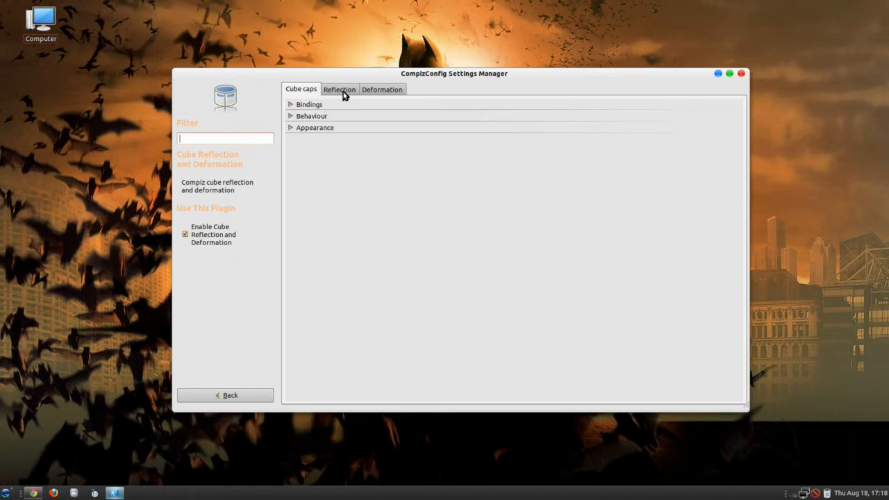
pyautogui.click(338, 89)
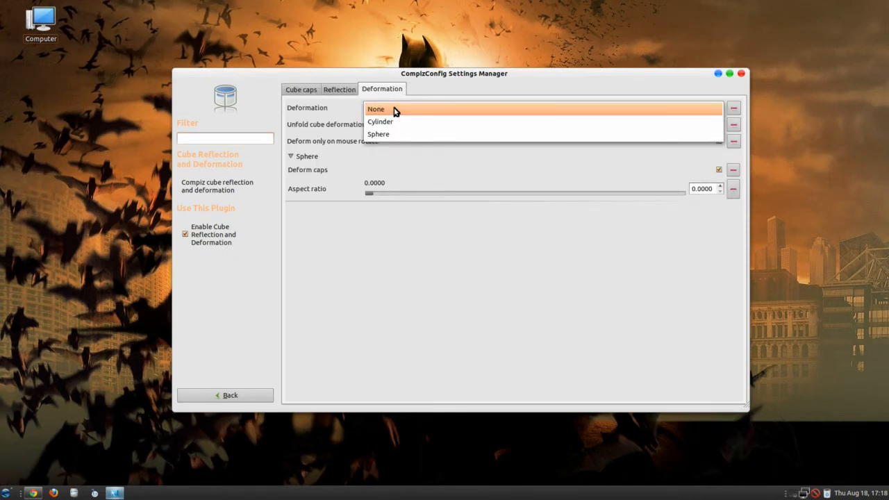
pyautogui.click(380, 121)
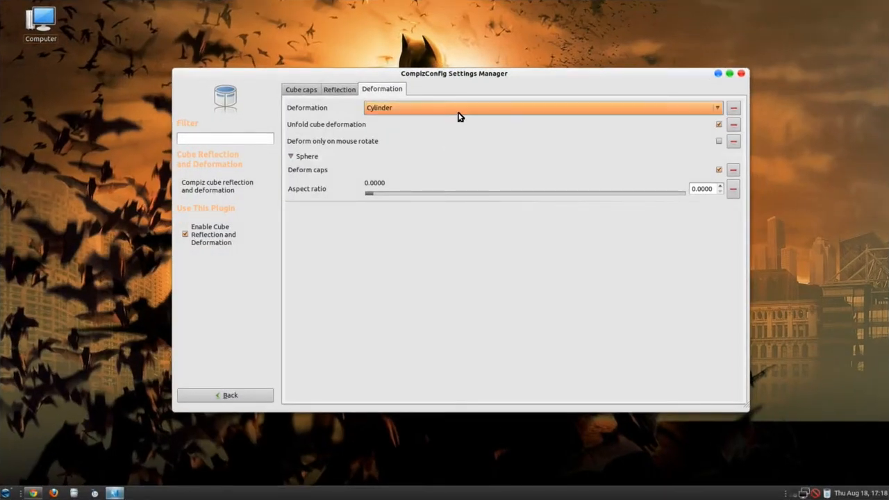
pyautogui.click(541, 106)
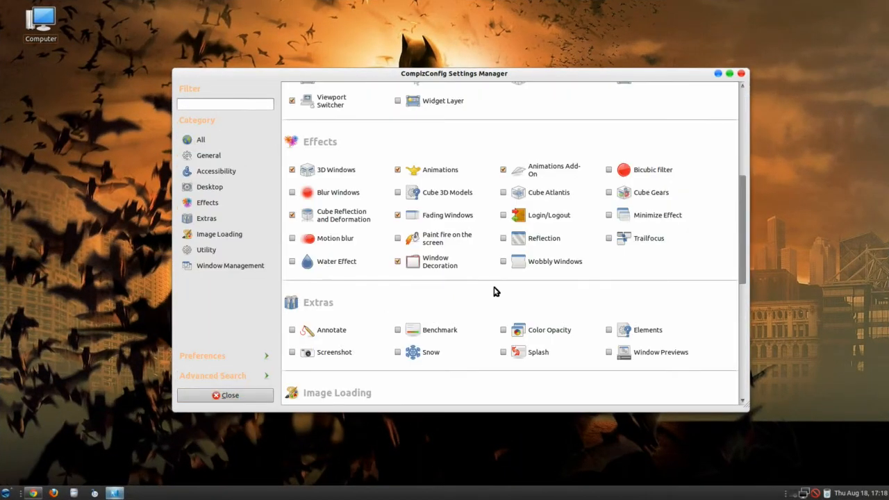
# Step: Show the Application Switcher plugin's window-switching bindings
pyautogui.click(440, 214)
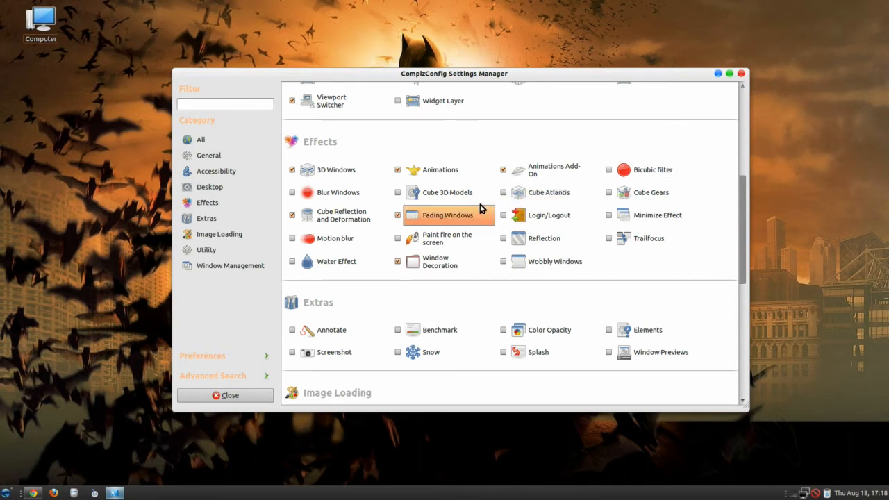
pyautogui.moveTo(447, 261)
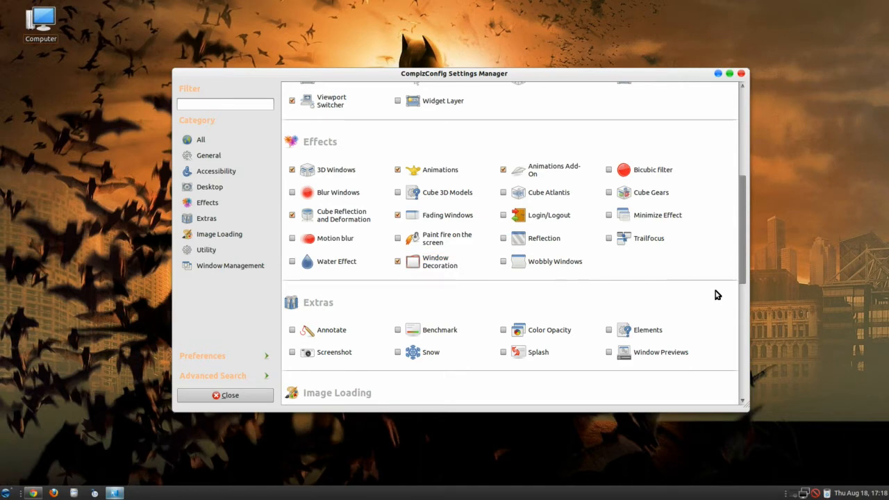
pyautogui.scroll(-3)
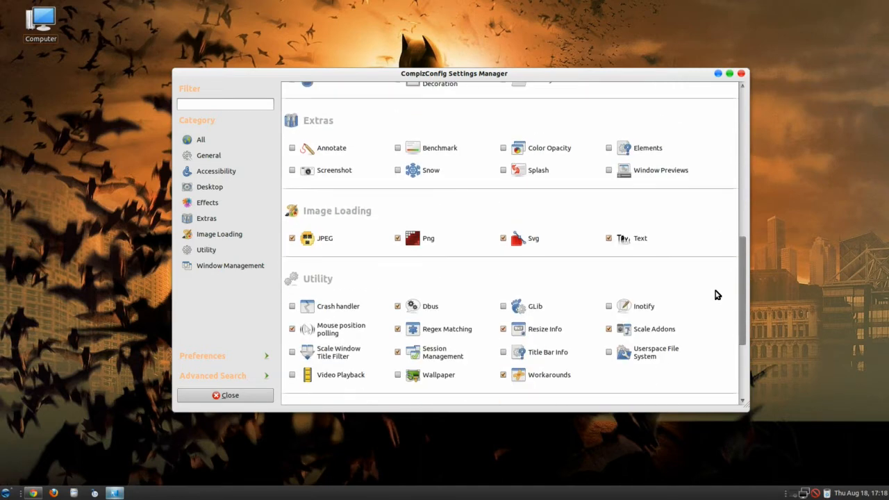
pyautogui.scroll(-3)
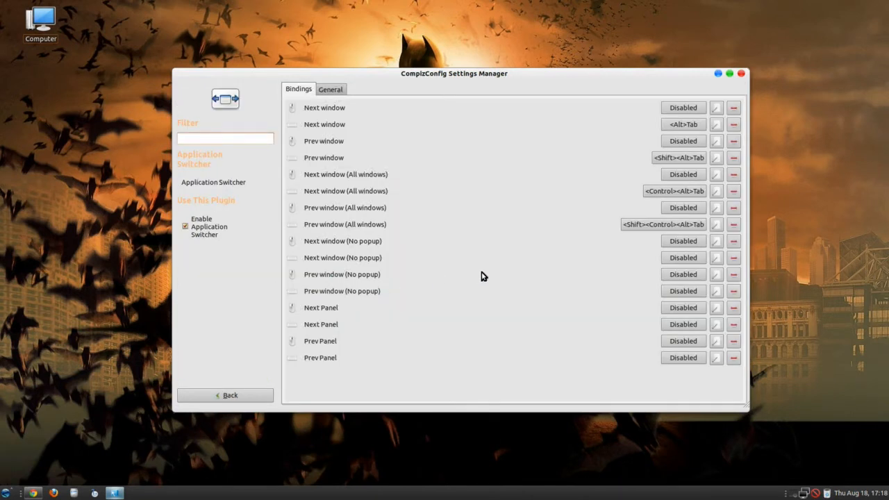
# Step: Launch Calculator, demo Alt+Tab window switching, then return to the plugin list
pyautogui.click(224, 138)
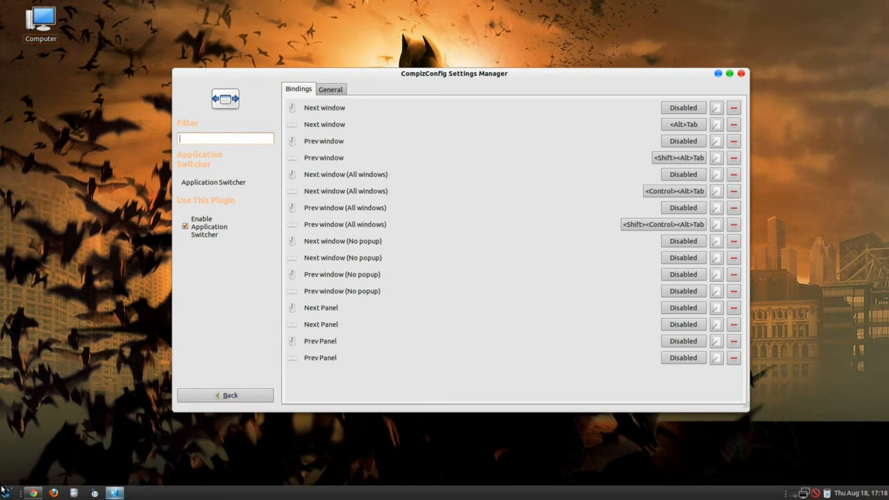
pyautogui.click(5, 493)
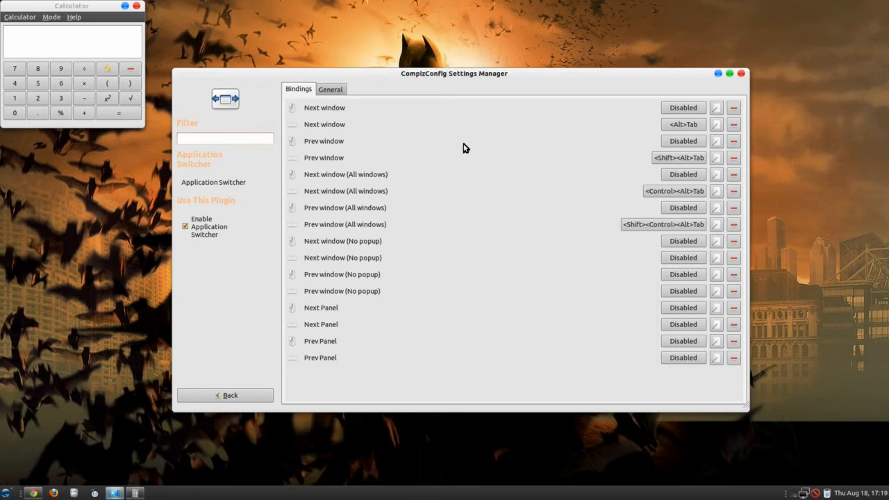
pyautogui.press('Alt+Tab')
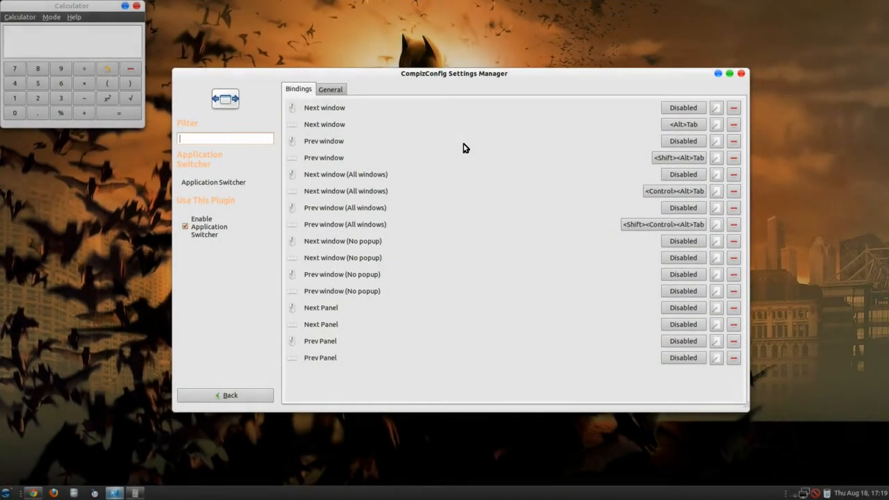
pyautogui.click(230, 394)
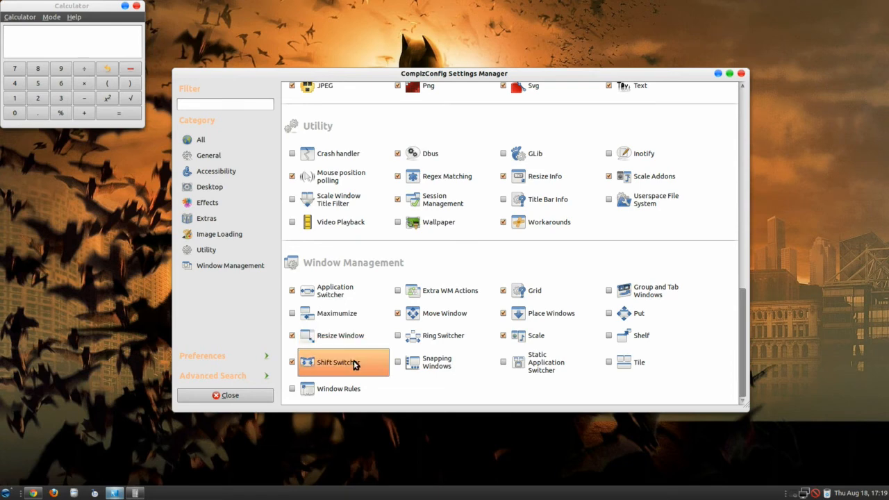
pyautogui.click(335, 362)
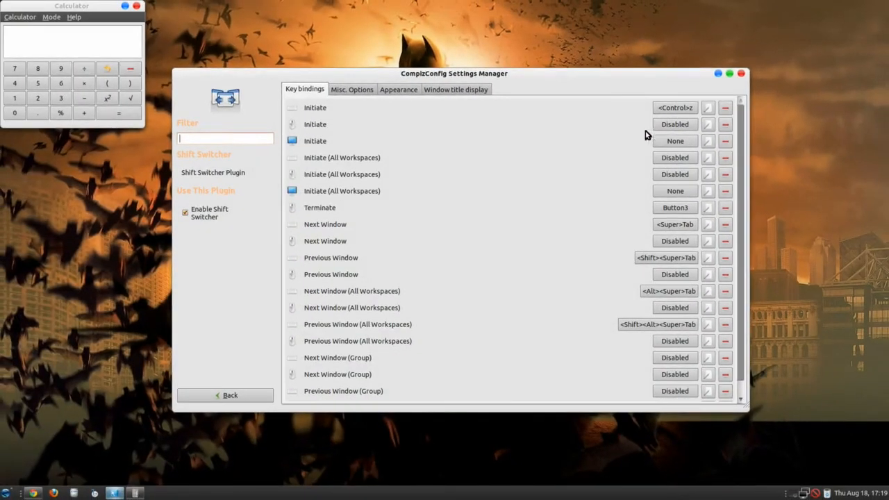
pyautogui.moveTo(468, 215)
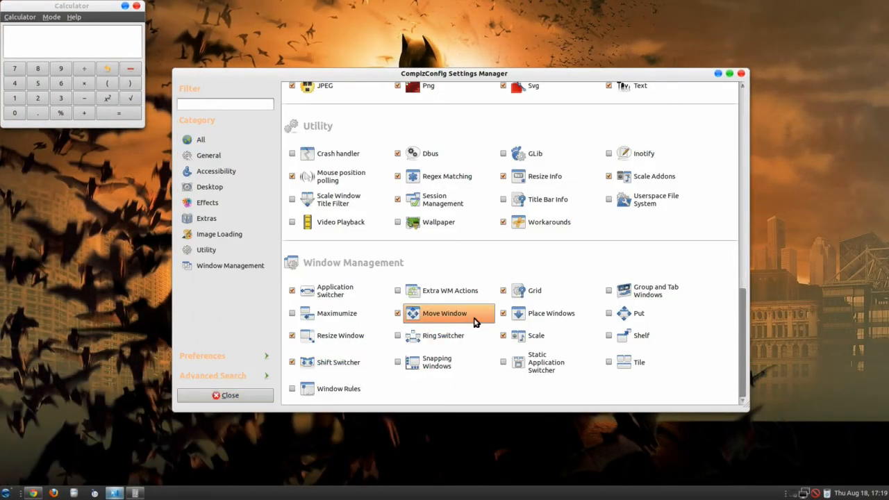
pyautogui.moveTo(451, 318)
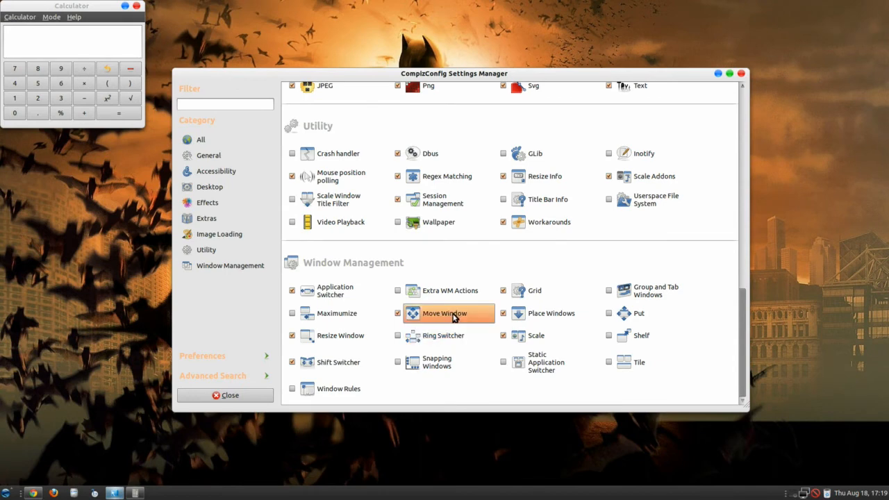
# Step: Show the Move Window plugin settings, where moving-window opacity is 70
pyautogui.click(444, 313)
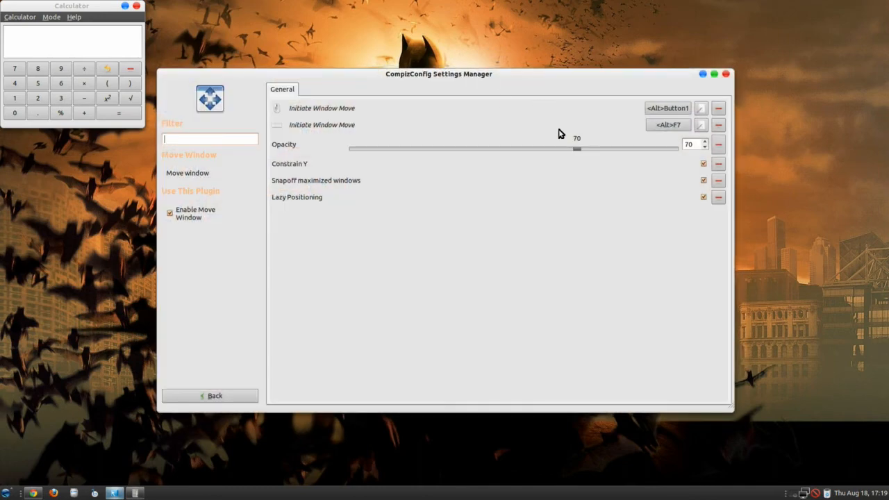
pyautogui.moveTo(711, 178)
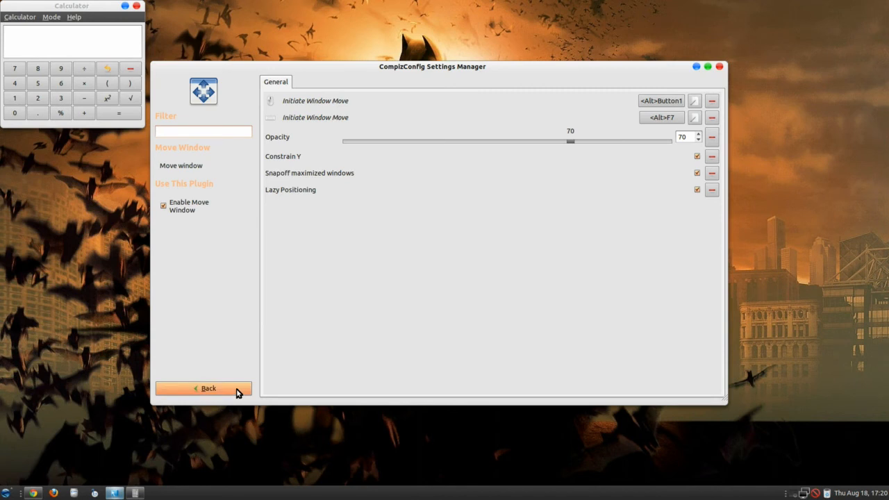
# Step: Go Back from the plugin page to the full Window Management plugin list
pyautogui.click(204, 388)
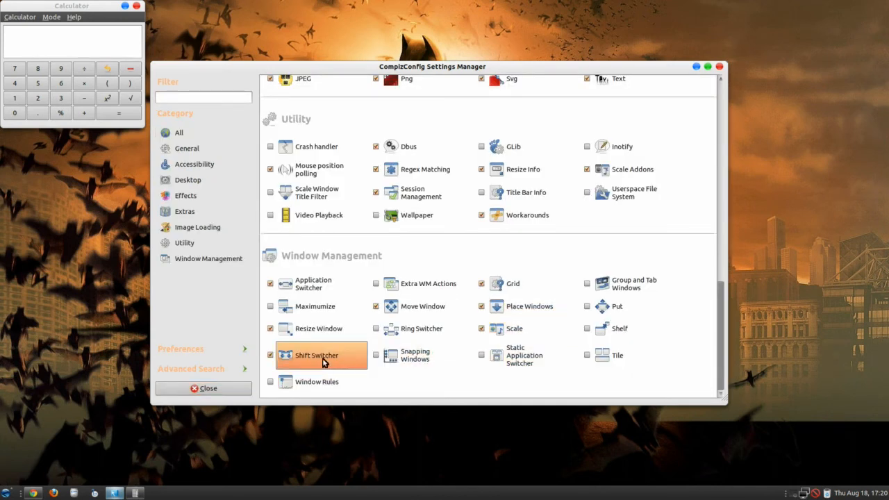
pyautogui.moveTo(409, 328)
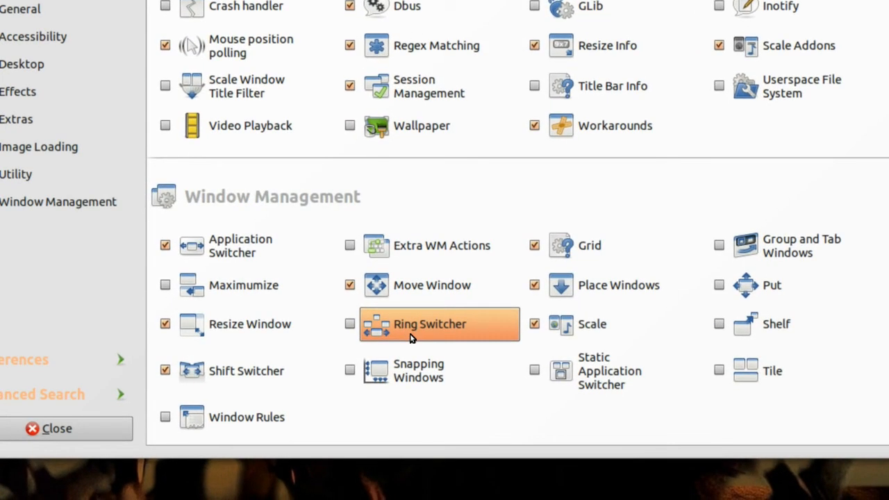
pyautogui.moveTo(409, 339)
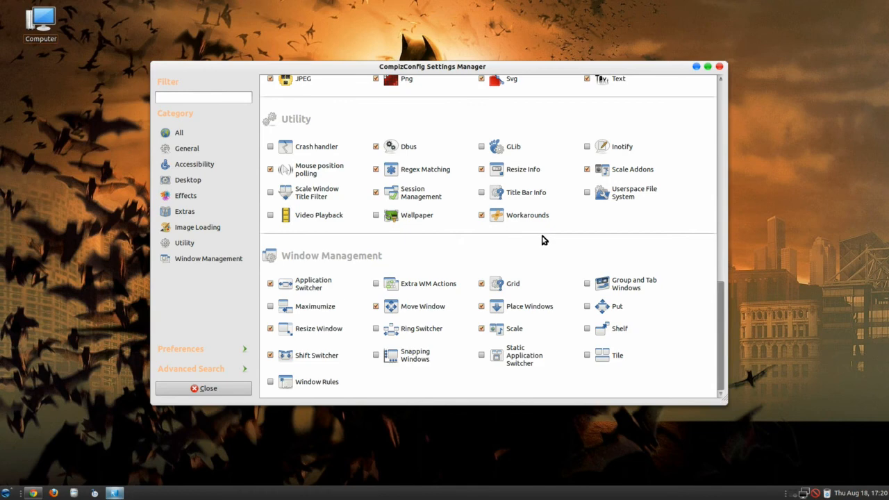
pyautogui.moveTo(644, 248)
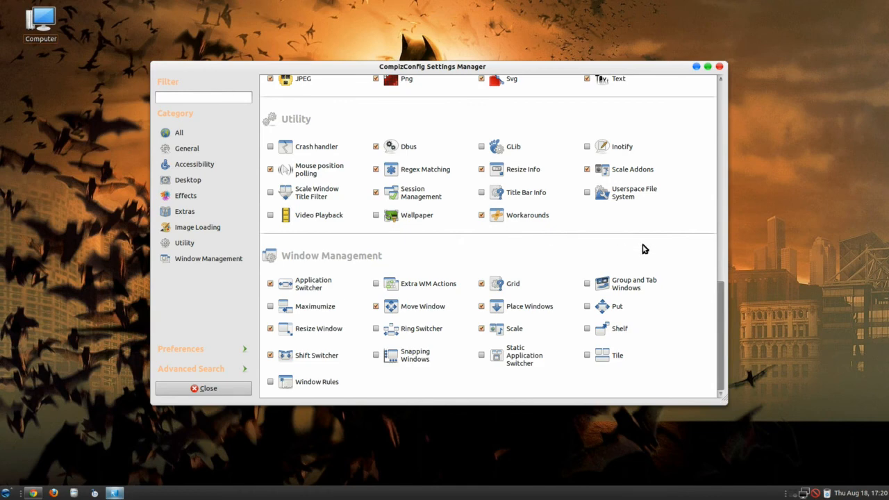
pyautogui.moveTo(687, 247)
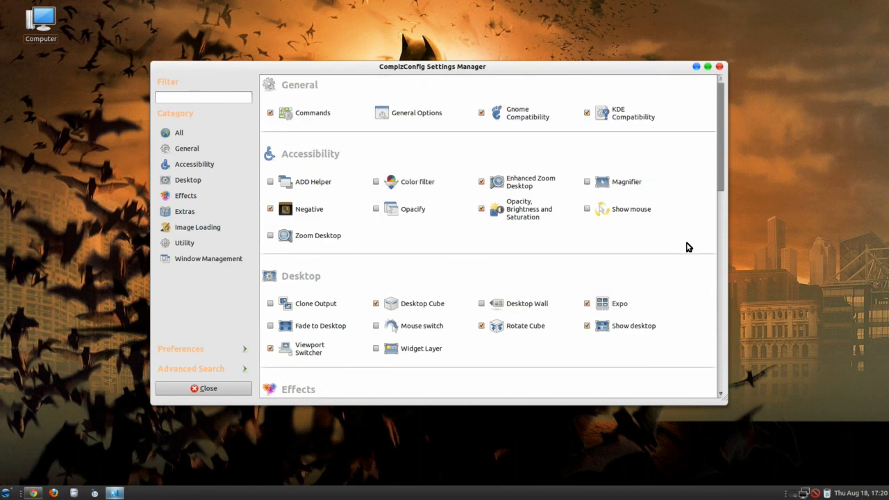
pyautogui.moveTo(705, 212)
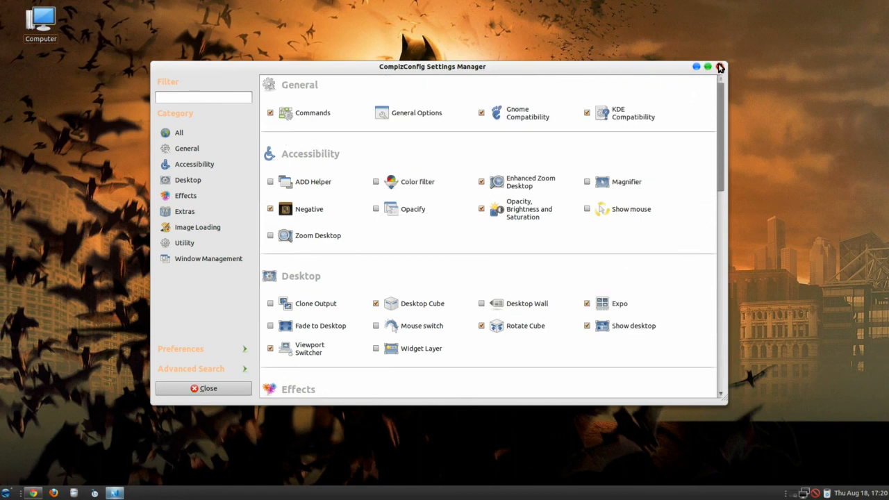
# Step: Close the CCSM window and bring up the recorder tray menu to finish recording
pyautogui.click(720, 67)
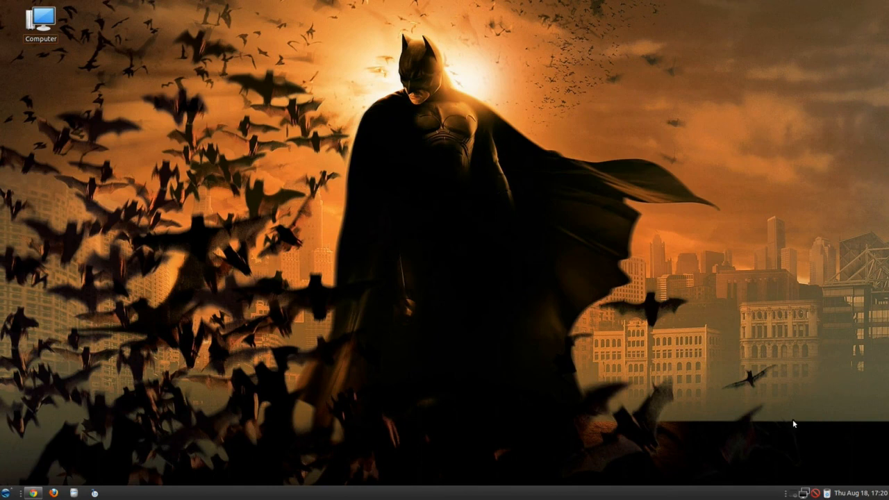
pyautogui.moveTo(793, 495)
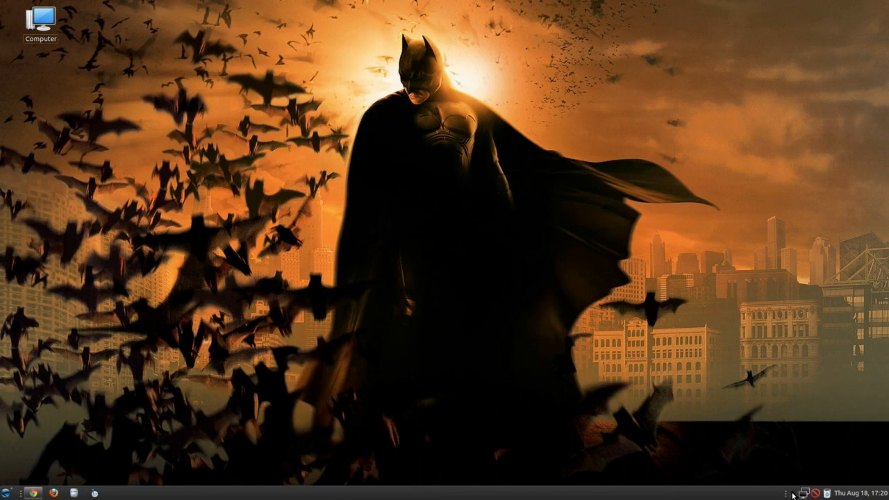
pyautogui.click(810, 494)
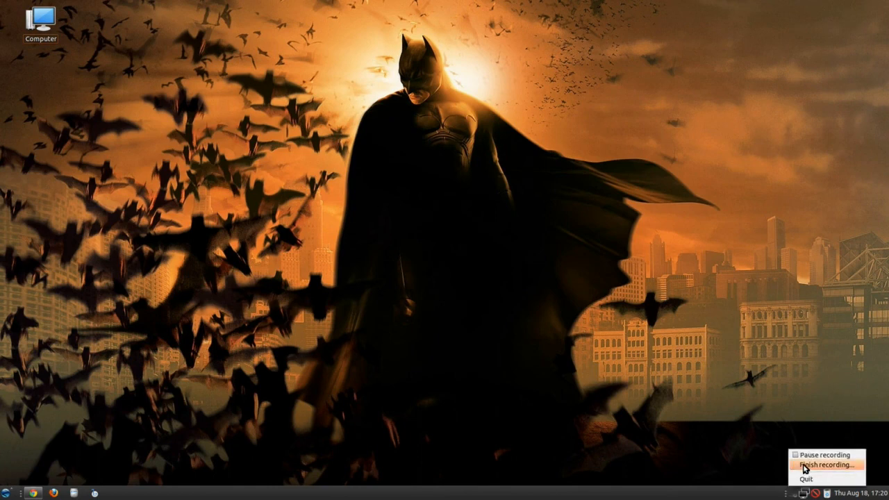